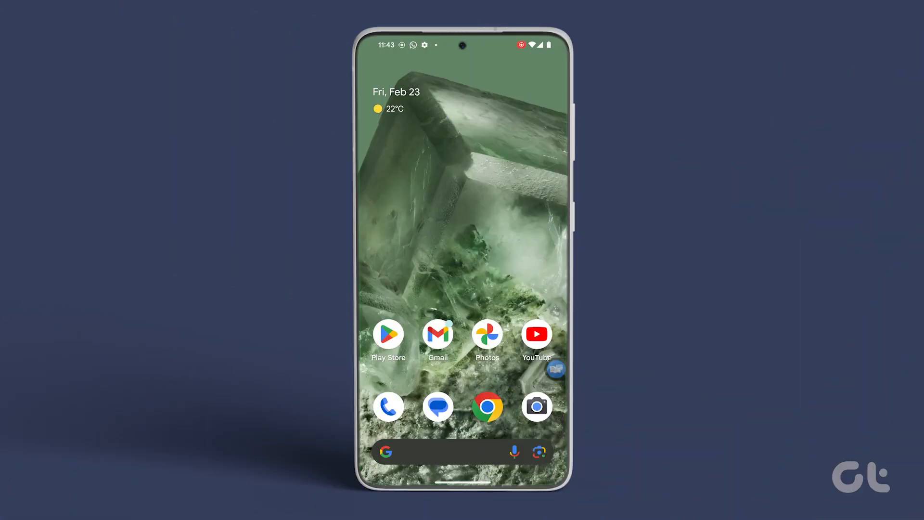
# Launch Chrome from the dock and land on its Google start page
pyautogui.click(488, 406)
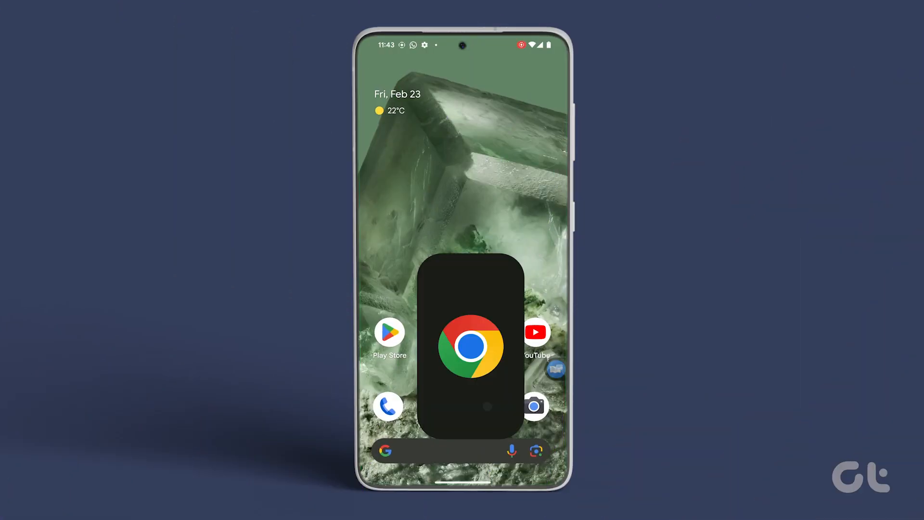
pyautogui.click(470, 347)
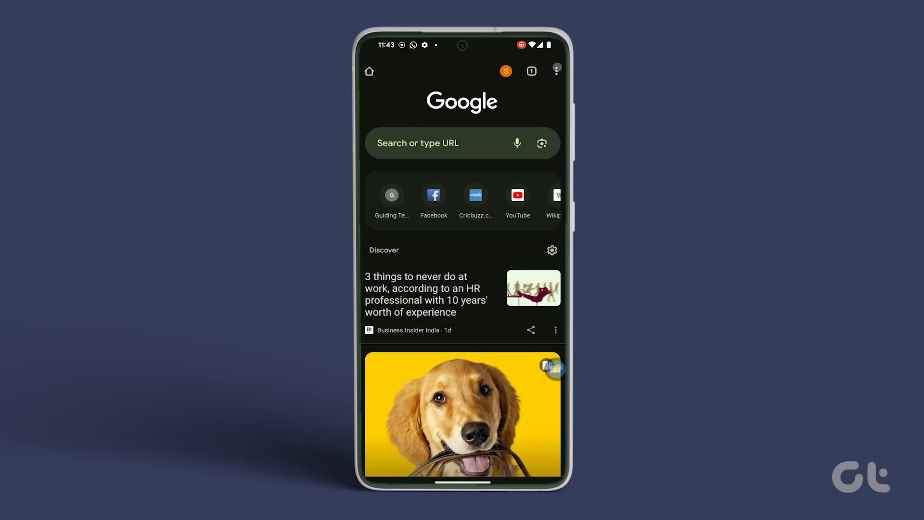
# Reach Privacy and security from Chrome's three-dot menu Settings
pyautogui.click(555, 70)
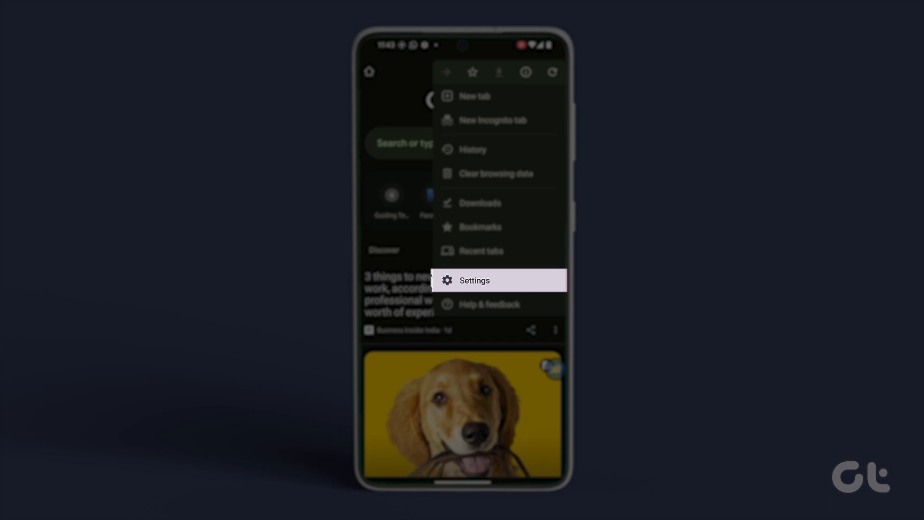
pyautogui.click(473, 280)
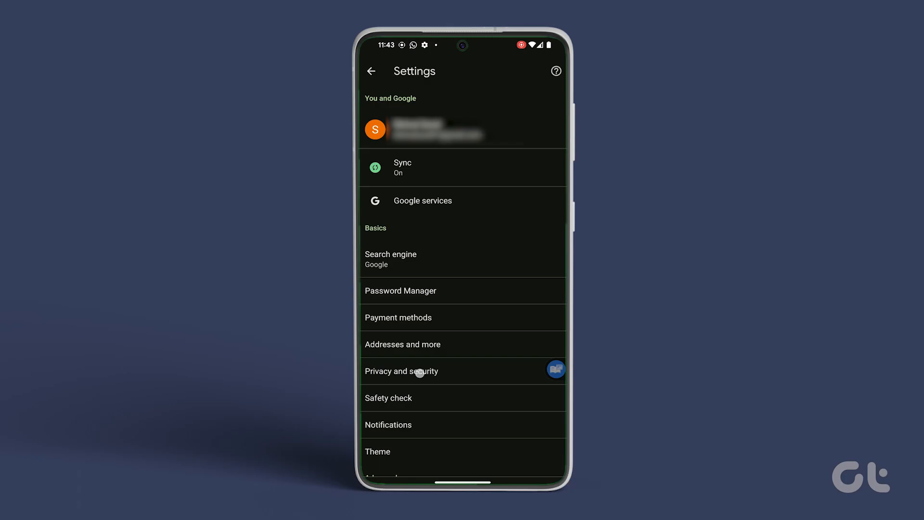
pyautogui.click(402, 371)
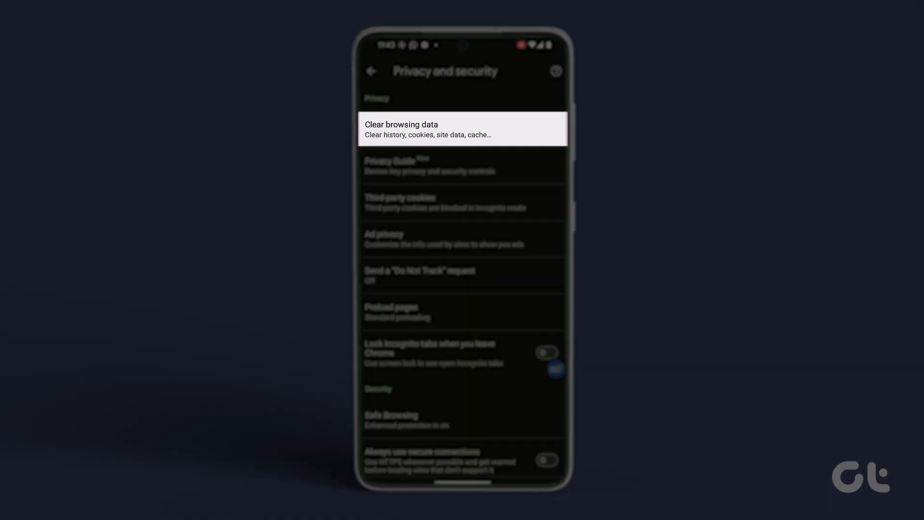
# Clear cookies and site data for All time on the Basic tab, including important sites
pyautogui.click(462, 129)
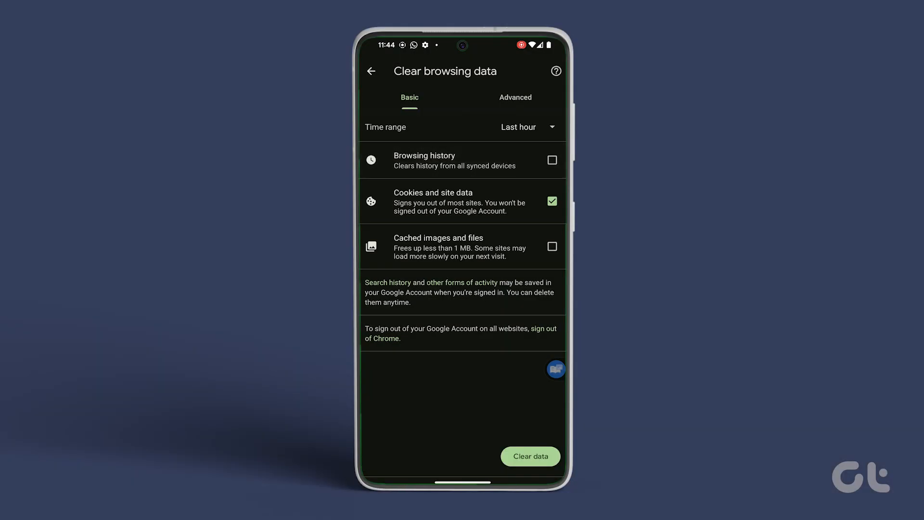
pyautogui.click(527, 127)
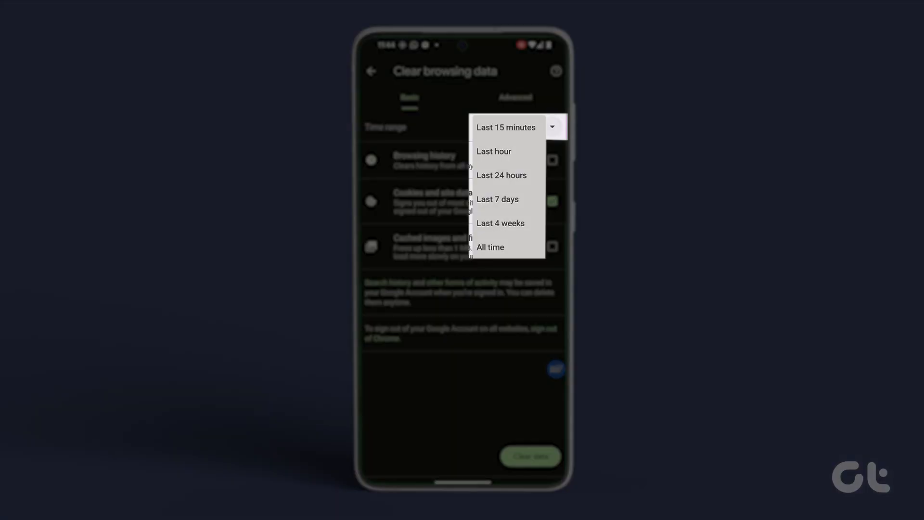
pyautogui.click(490, 247)
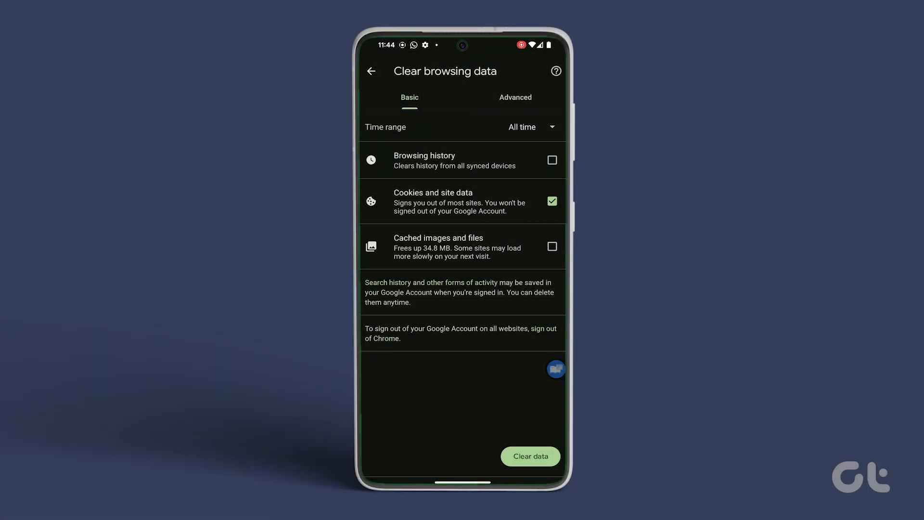
pyautogui.click(529, 456)
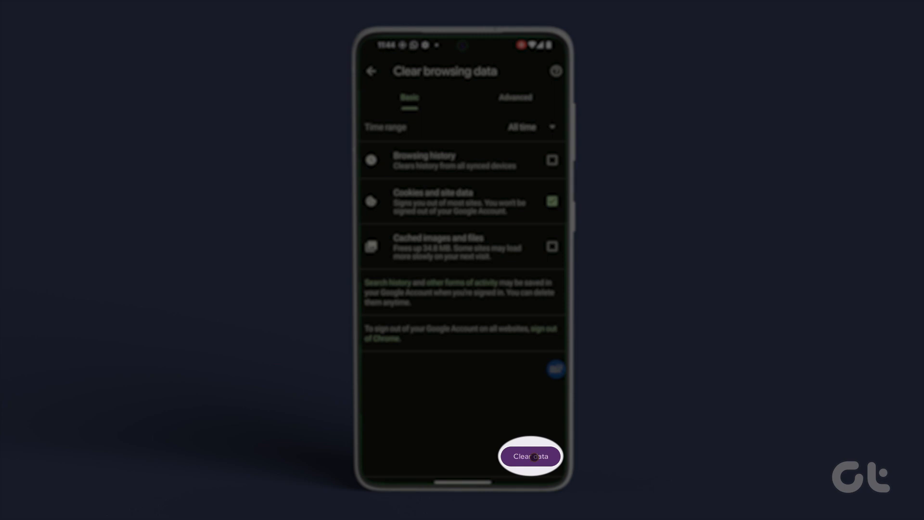
pyautogui.click(530, 456)
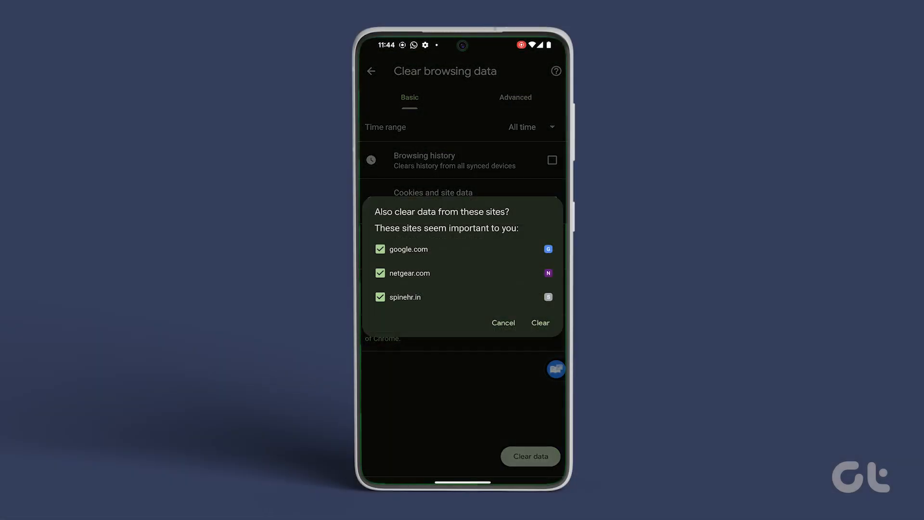
pyautogui.click(502, 323)
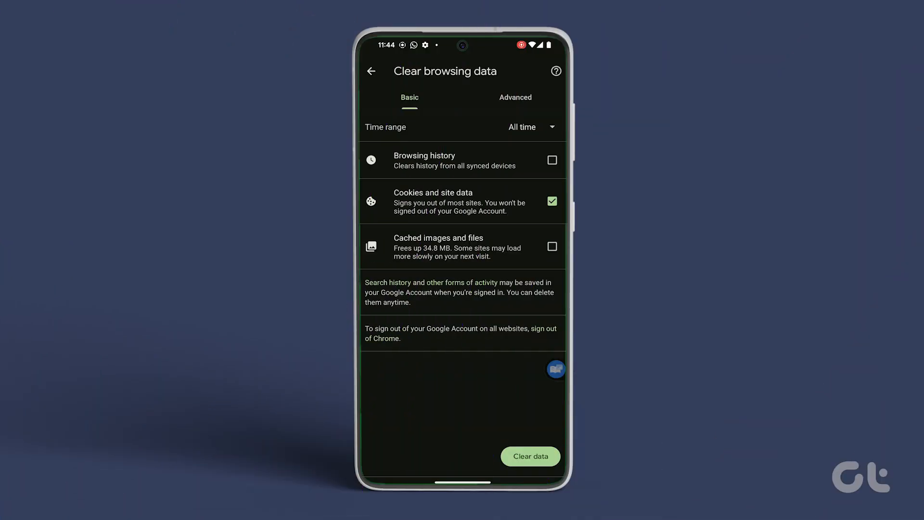
# On the Advanced tab, set the range to All time and start clearing cookies and site data
pyautogui.click(514, 97)
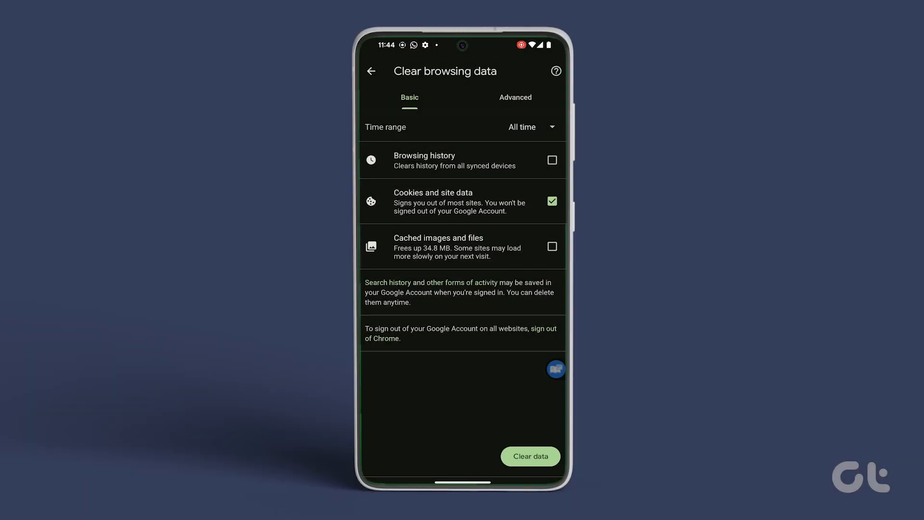
pyautogui.click(514, 97)
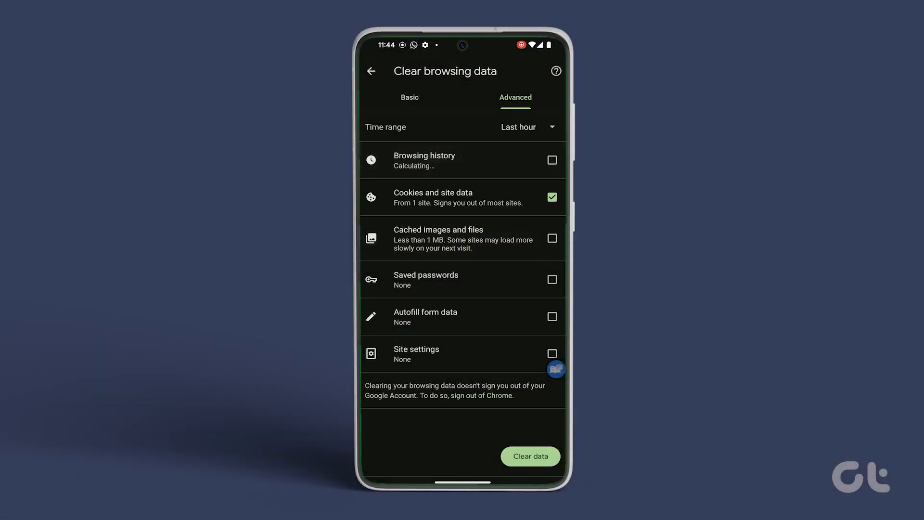
pyautogui.click(521, 126)
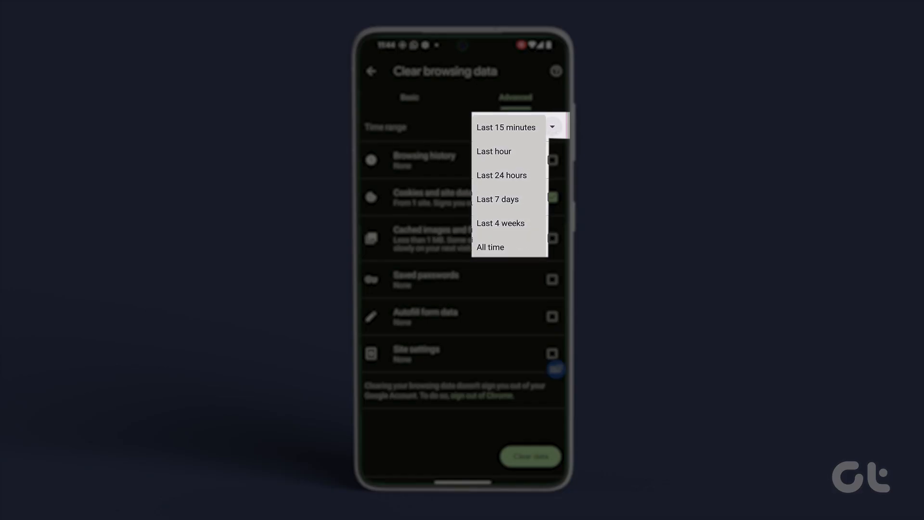
pyautogui.click(490, 247)
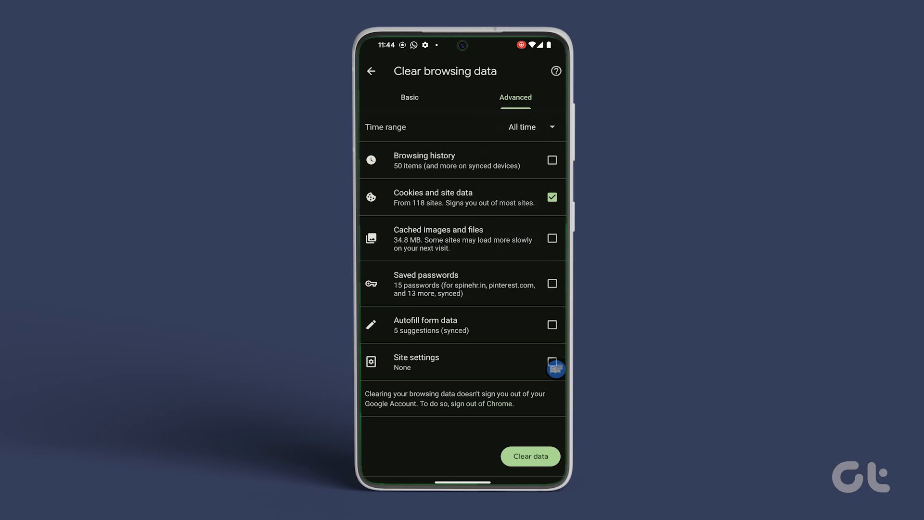
pyautogui.click(530, 456)
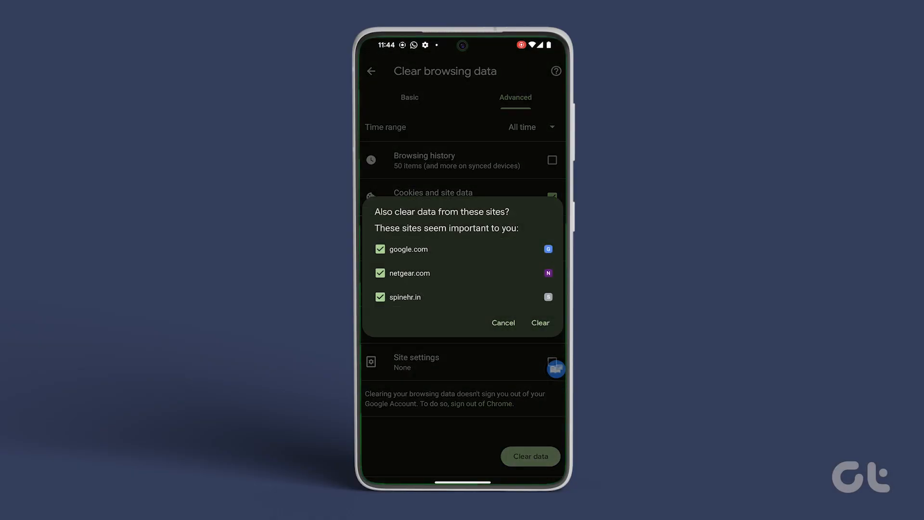